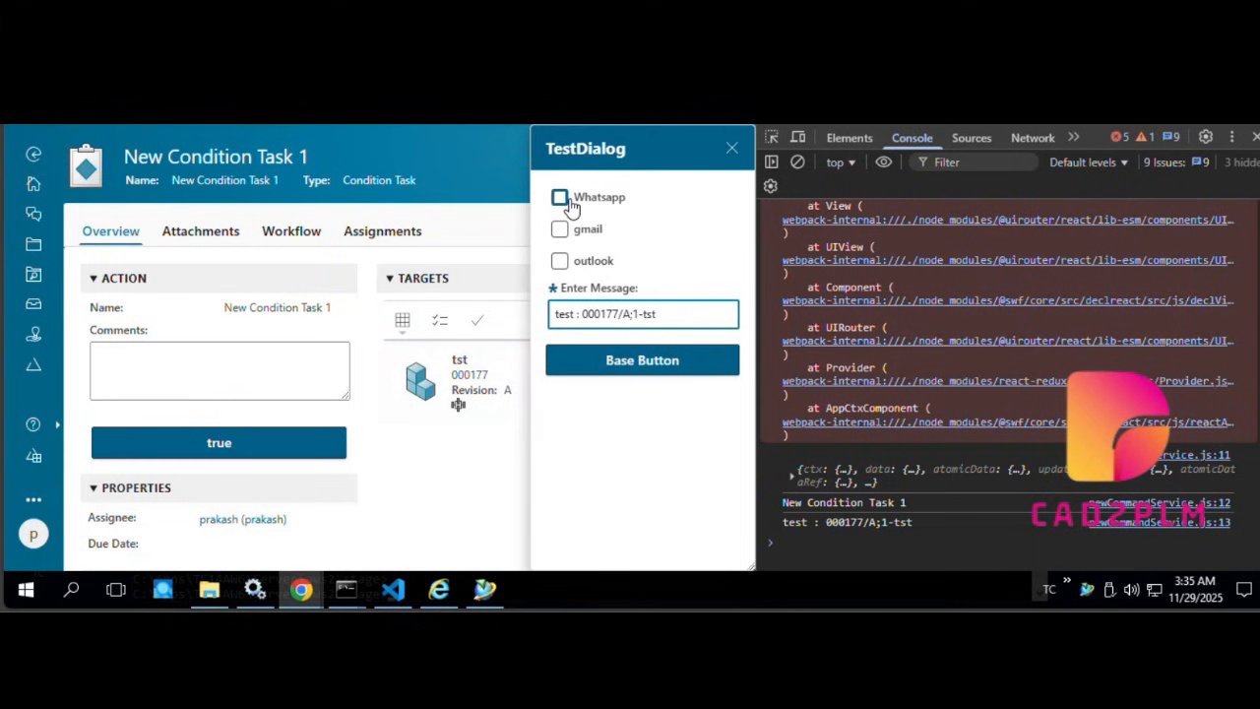
Step: Create a Workflow-type template named 'test' and add it
left_click(559, 196)
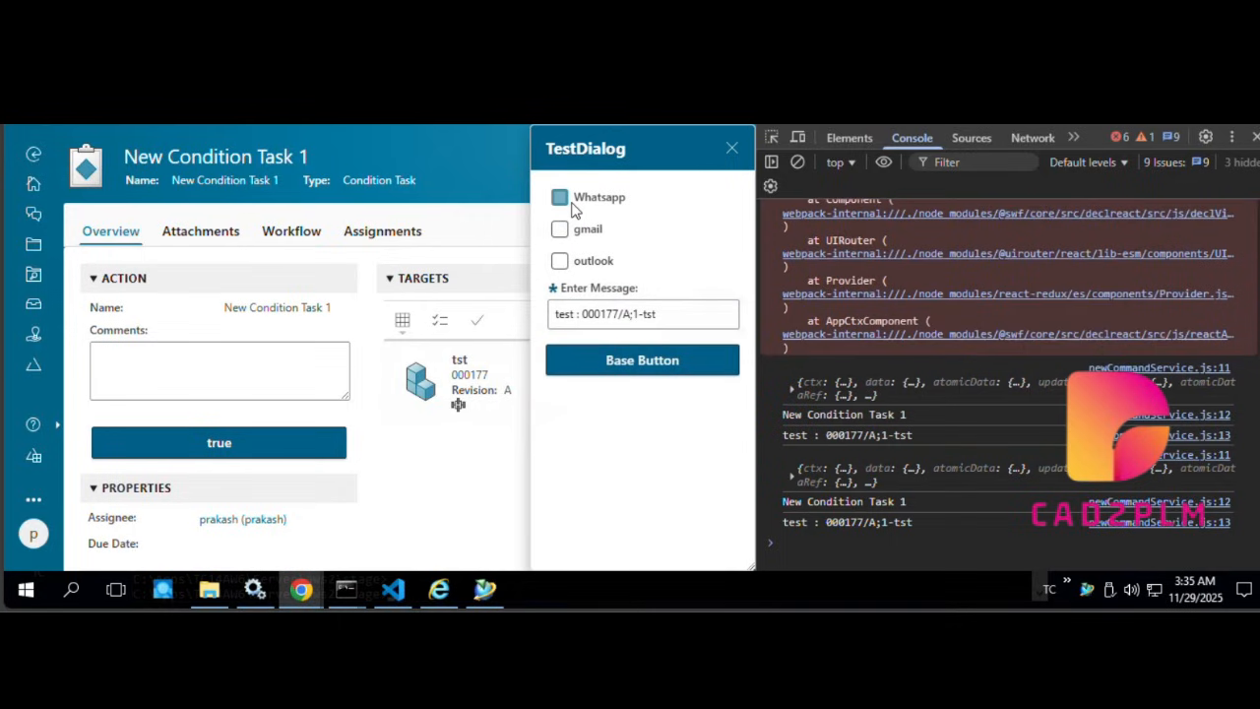
left_click(559, 197)
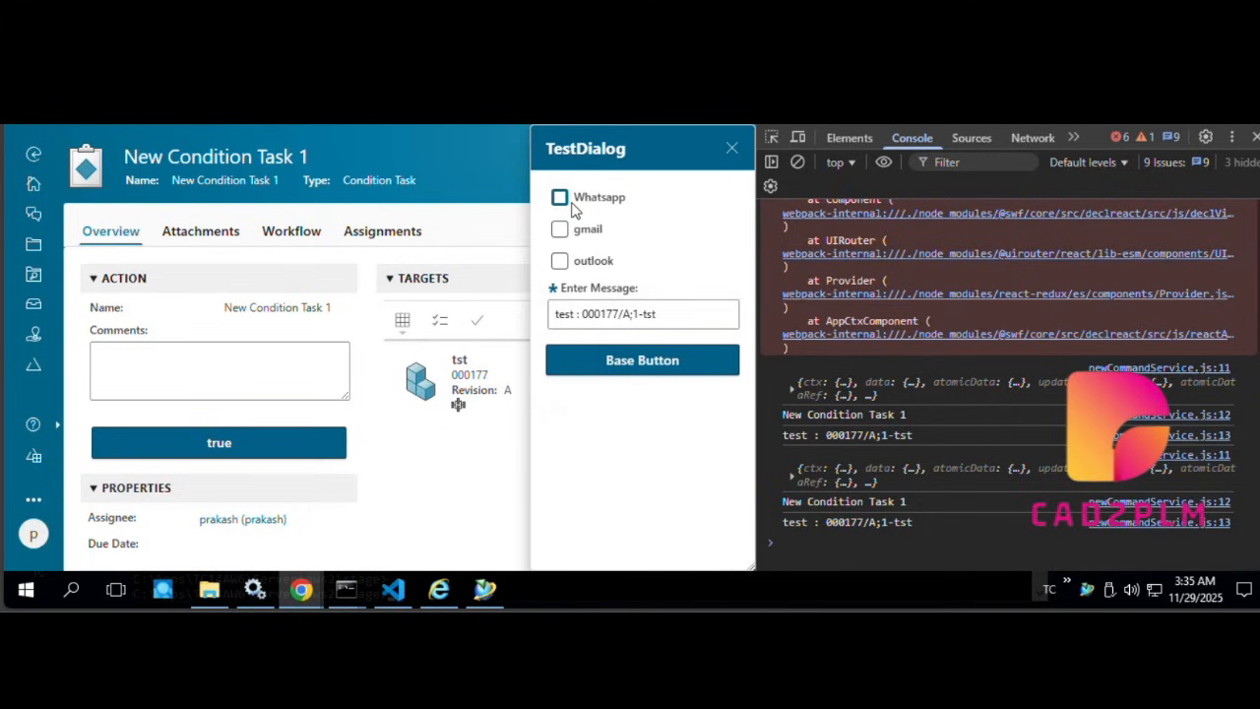
left_click(559, 197)
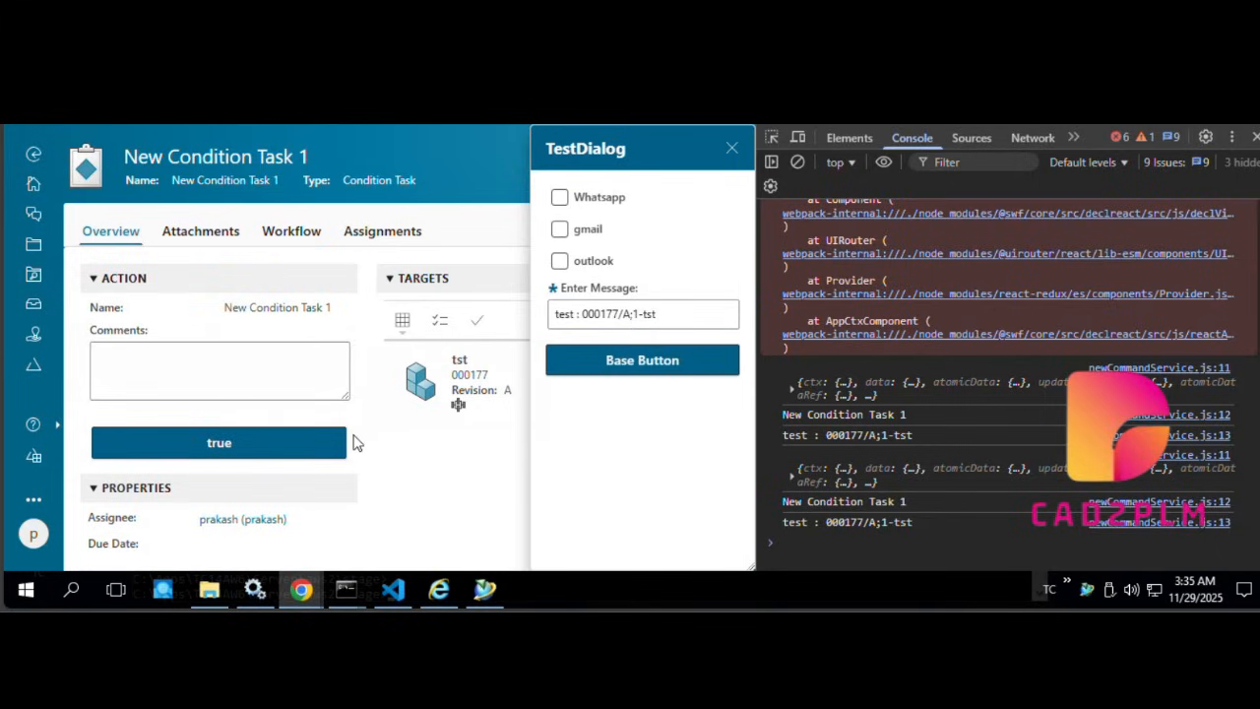
mouse_move(582, 444)
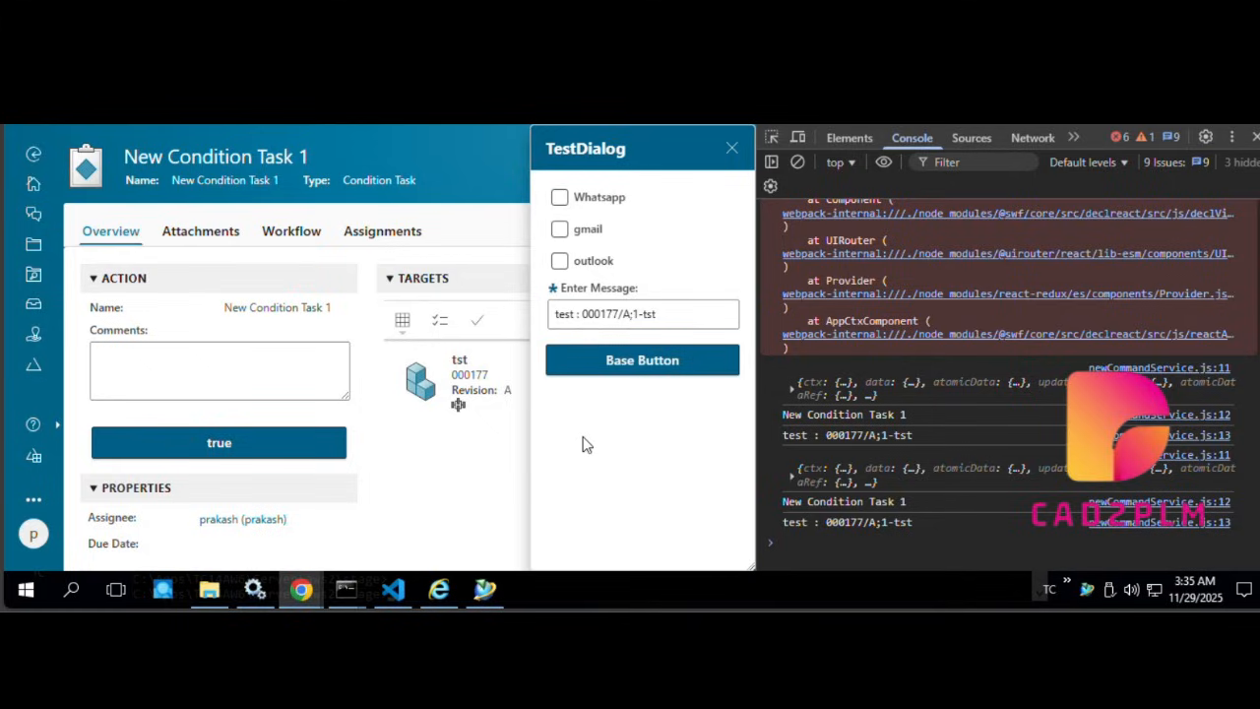
mouse_move(571, 427)
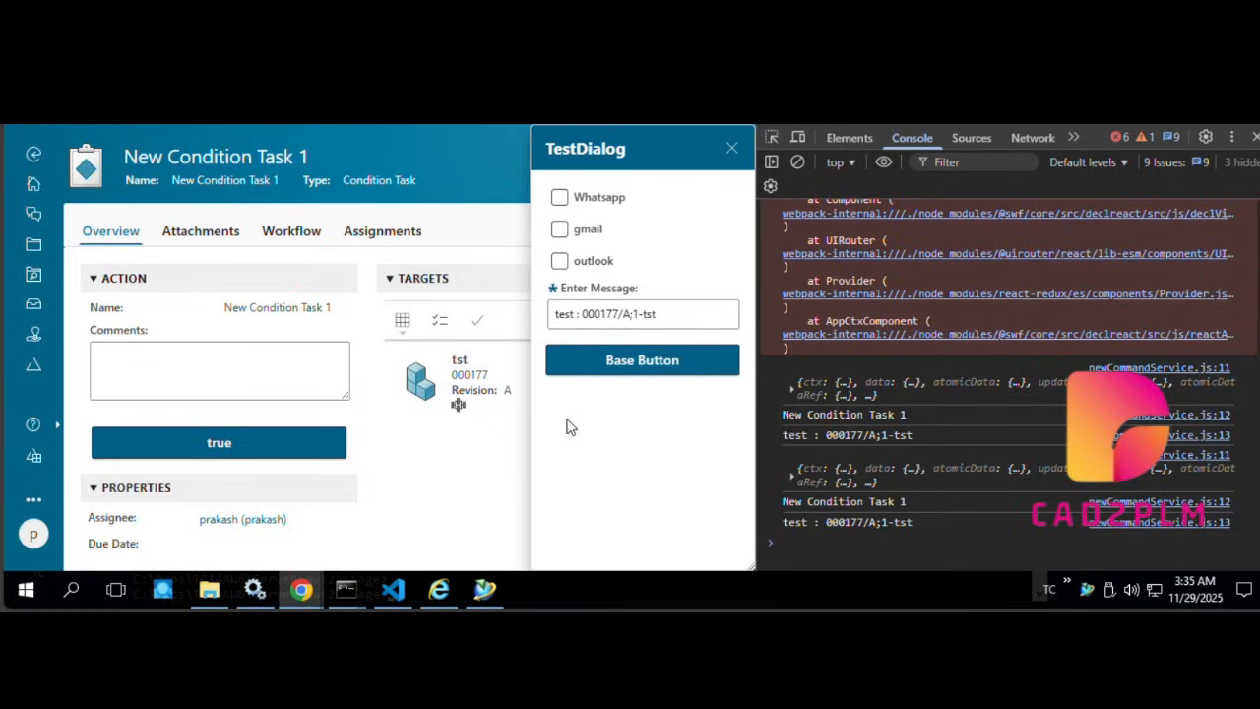
mouse_move(797, 524)
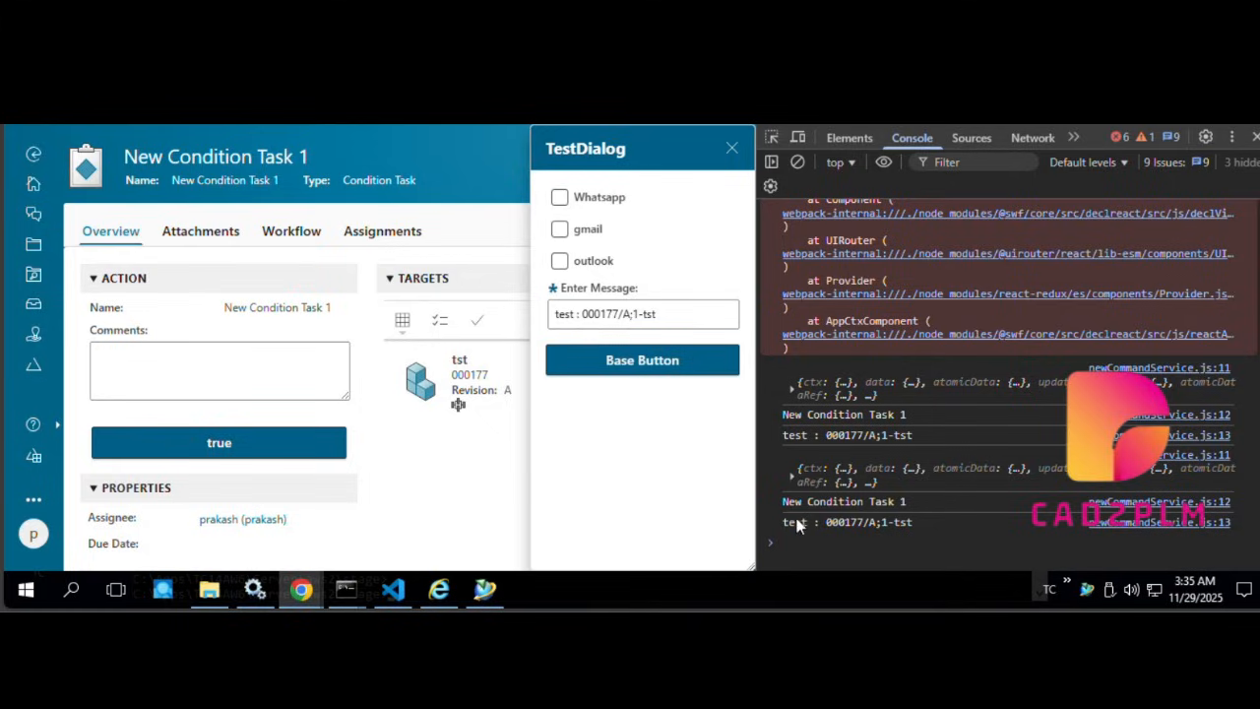
mouse_move(595, 437)
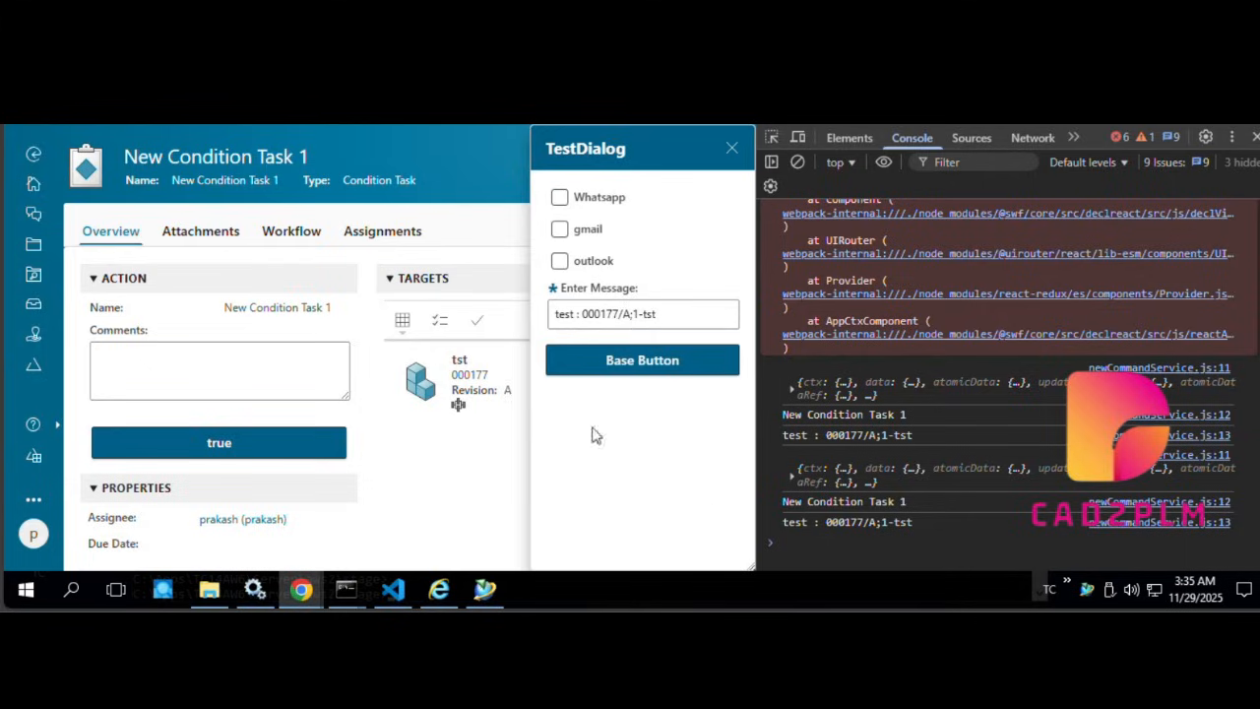
mouse_move(583, 404)
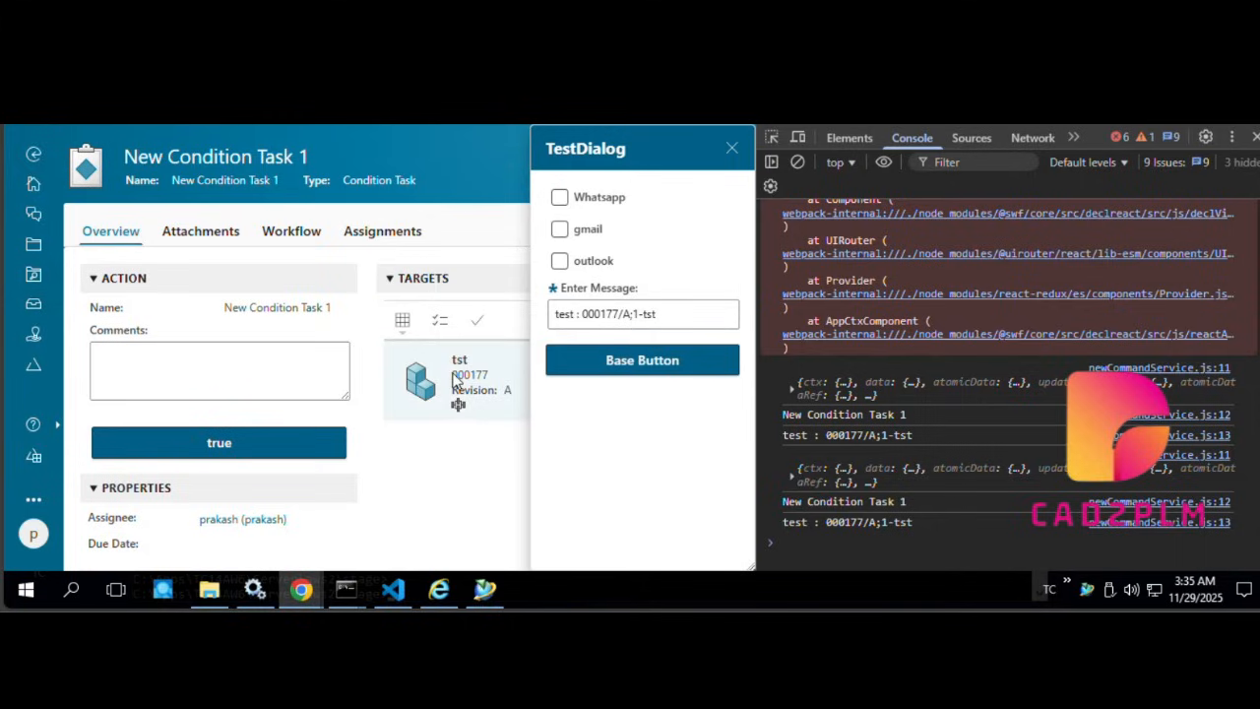
mouse_move(456, 392)
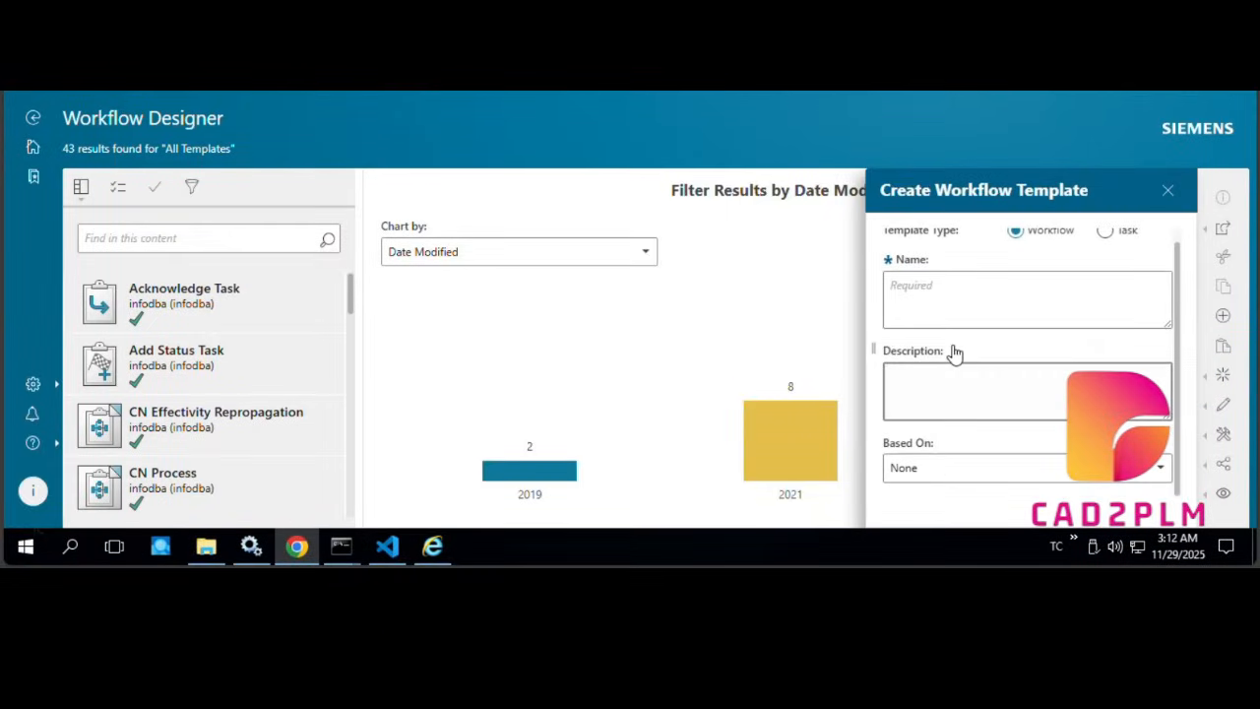
type("test")
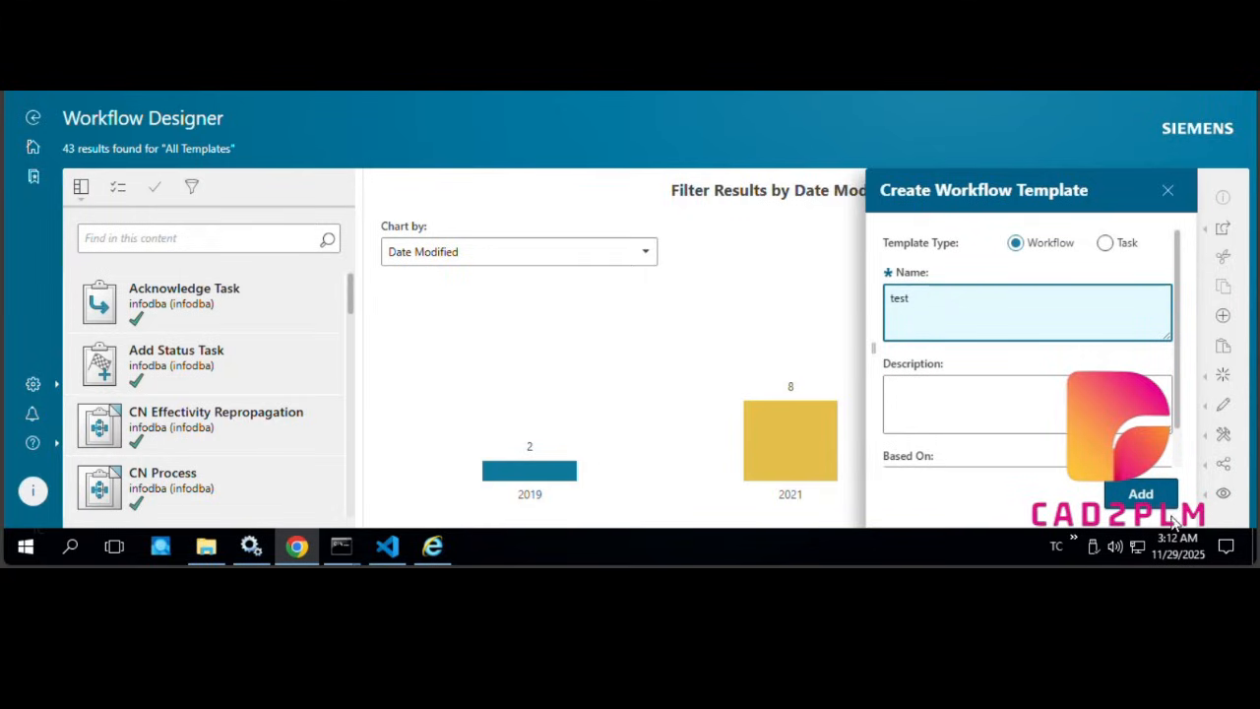
left_click(1140, 493)
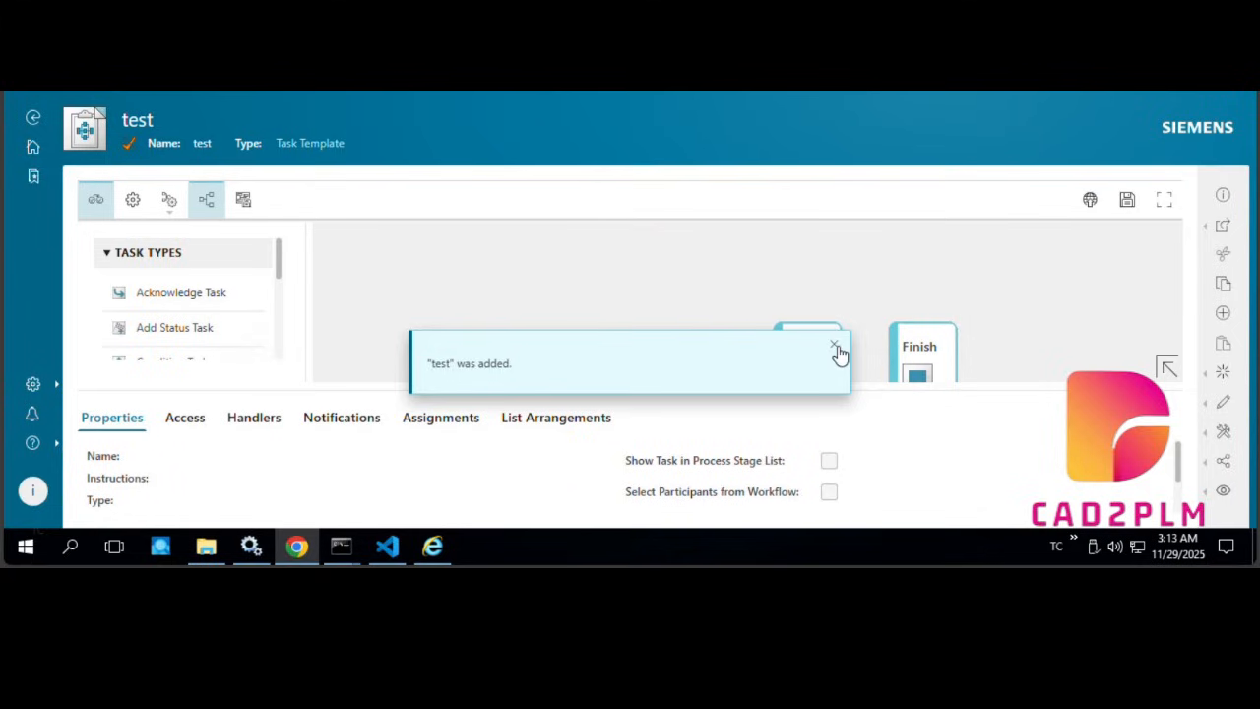
Step: Dismiss the 'test was added' toast and drop a Condition Task linked from Start
left_click(835, 346)
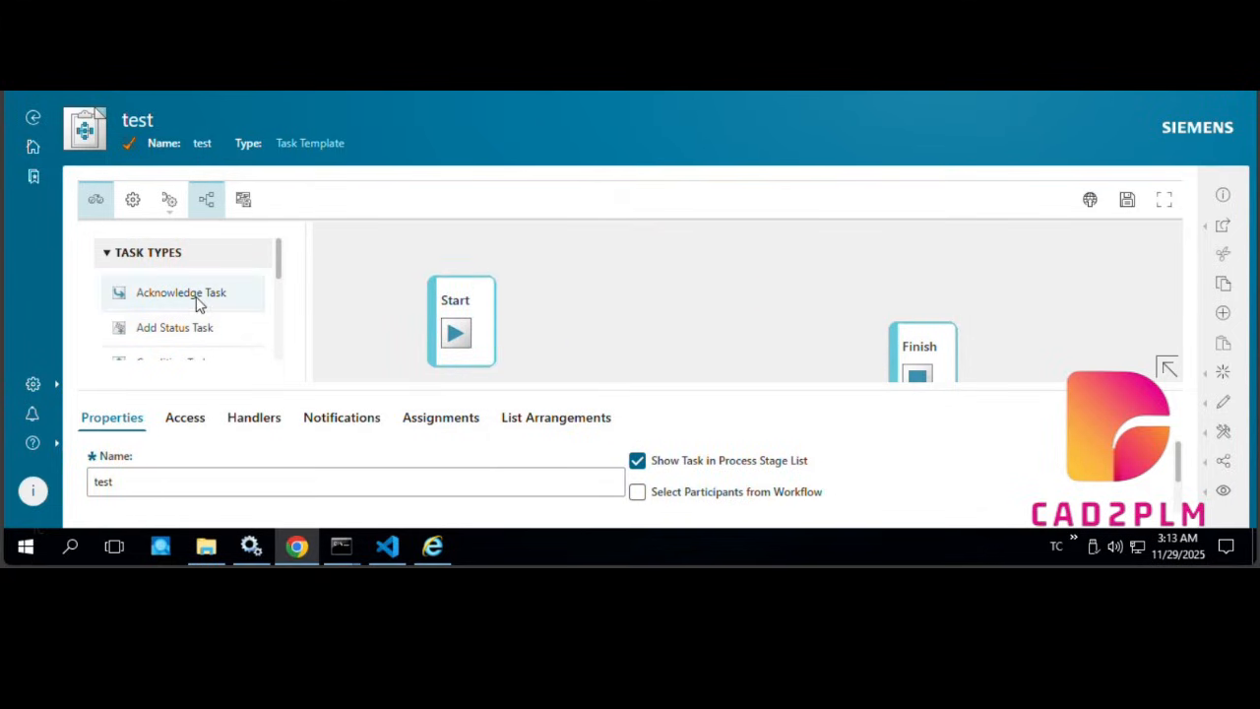
scroll("down", 3)
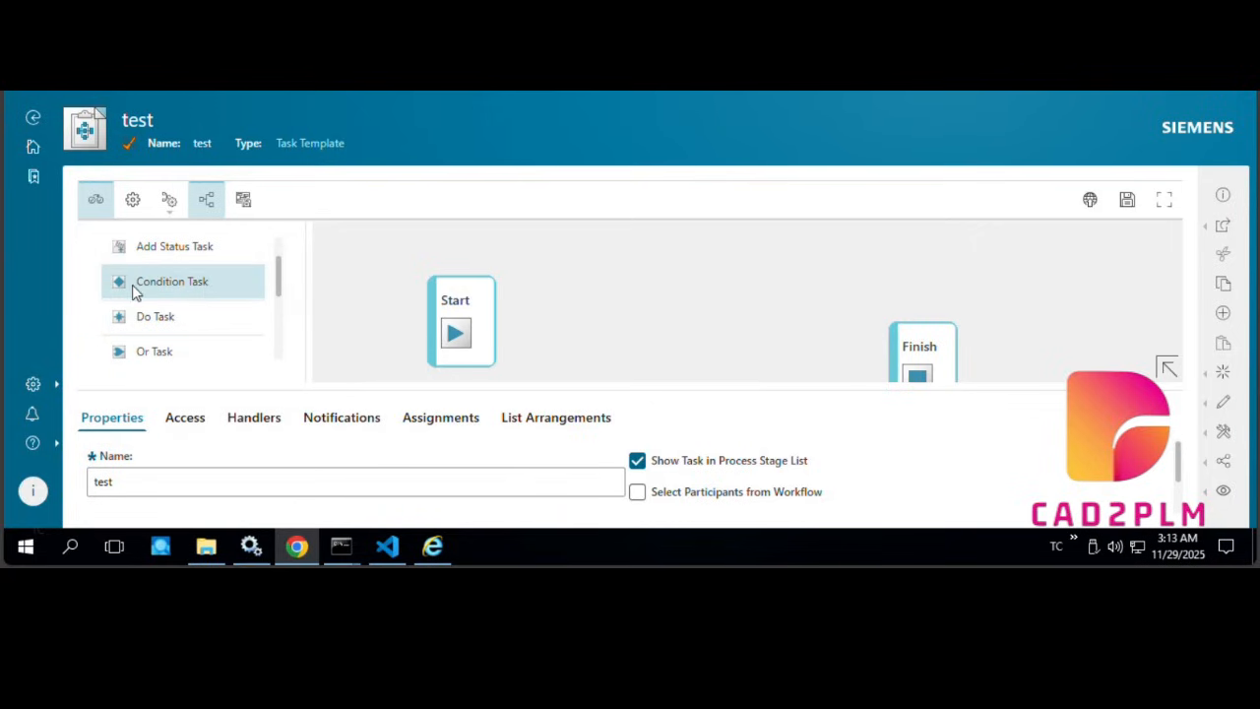
left_click_drag(171, 280, 673, 344)
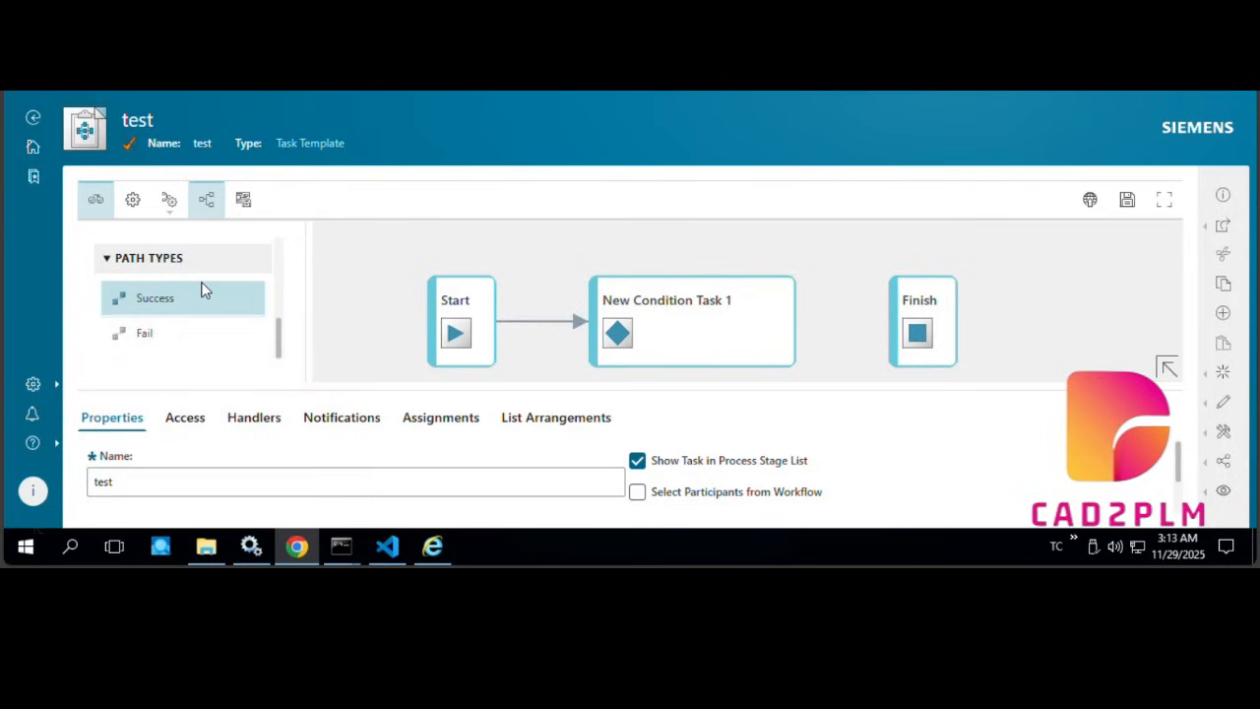
mouse_move(51, 313)
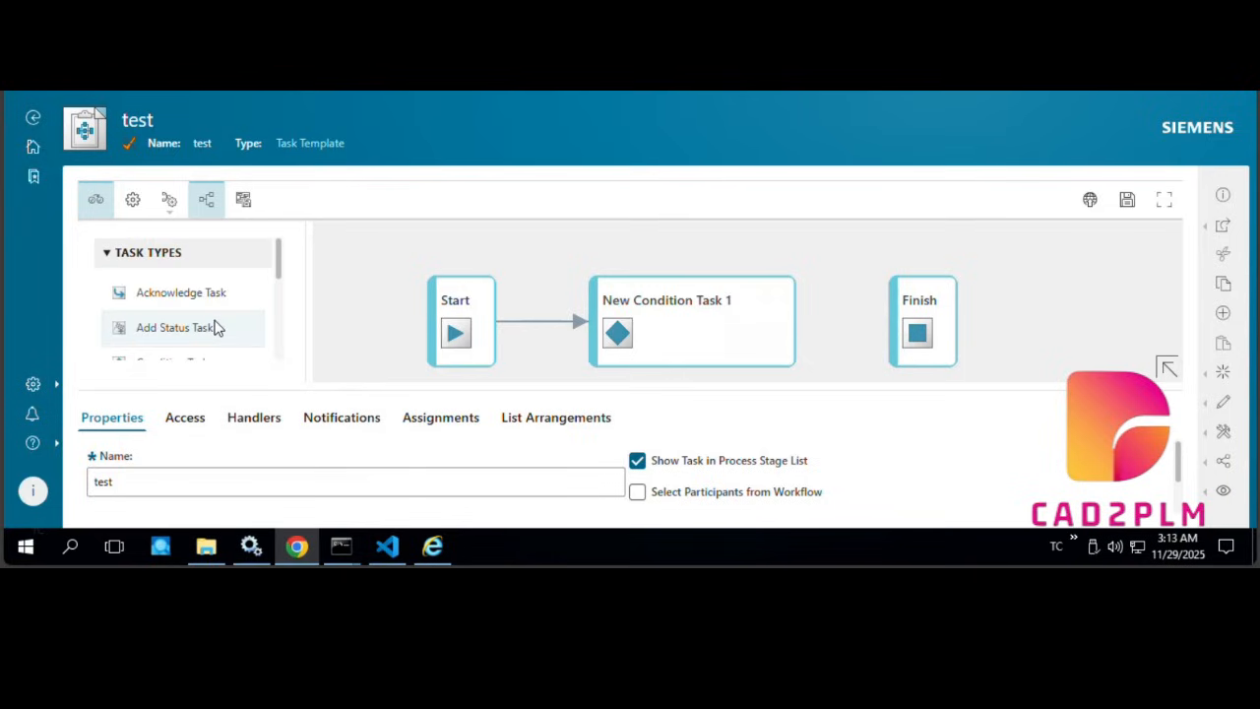
mouse_move(201, 339)
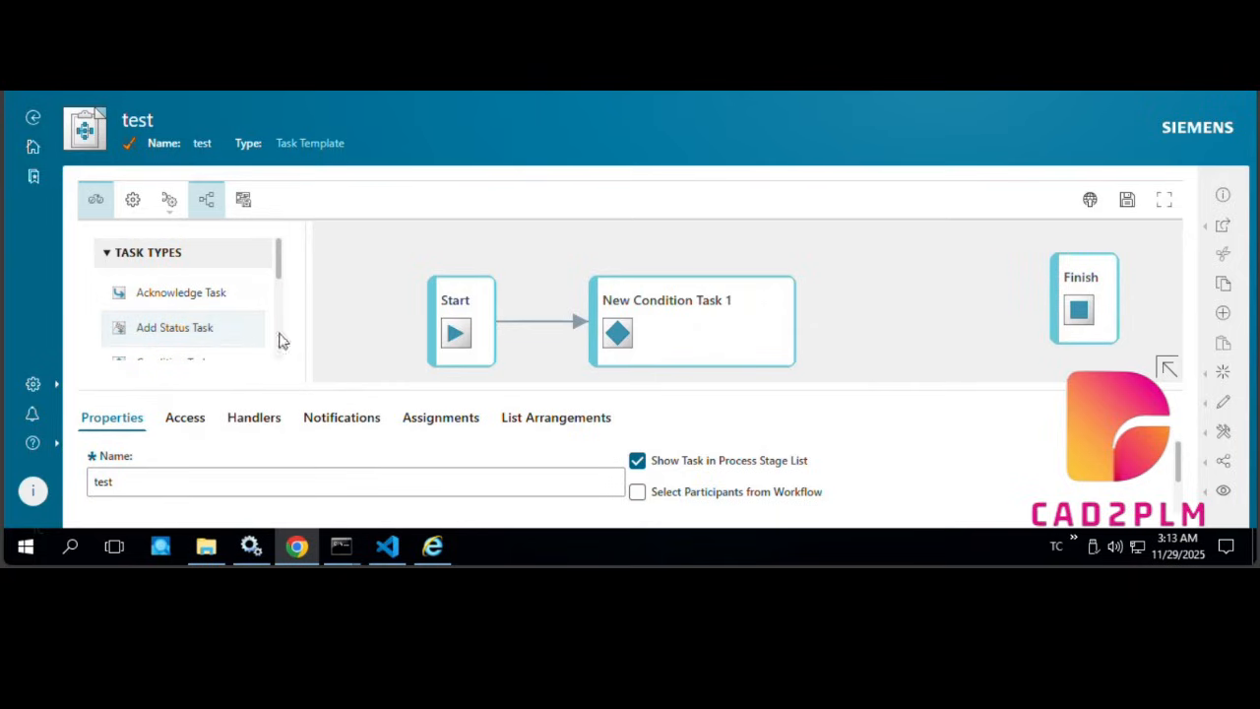
Step: Drop an Add Status Task into the diagram after New Condition Task 1
left_click_drag(173, 327, 690, 311)
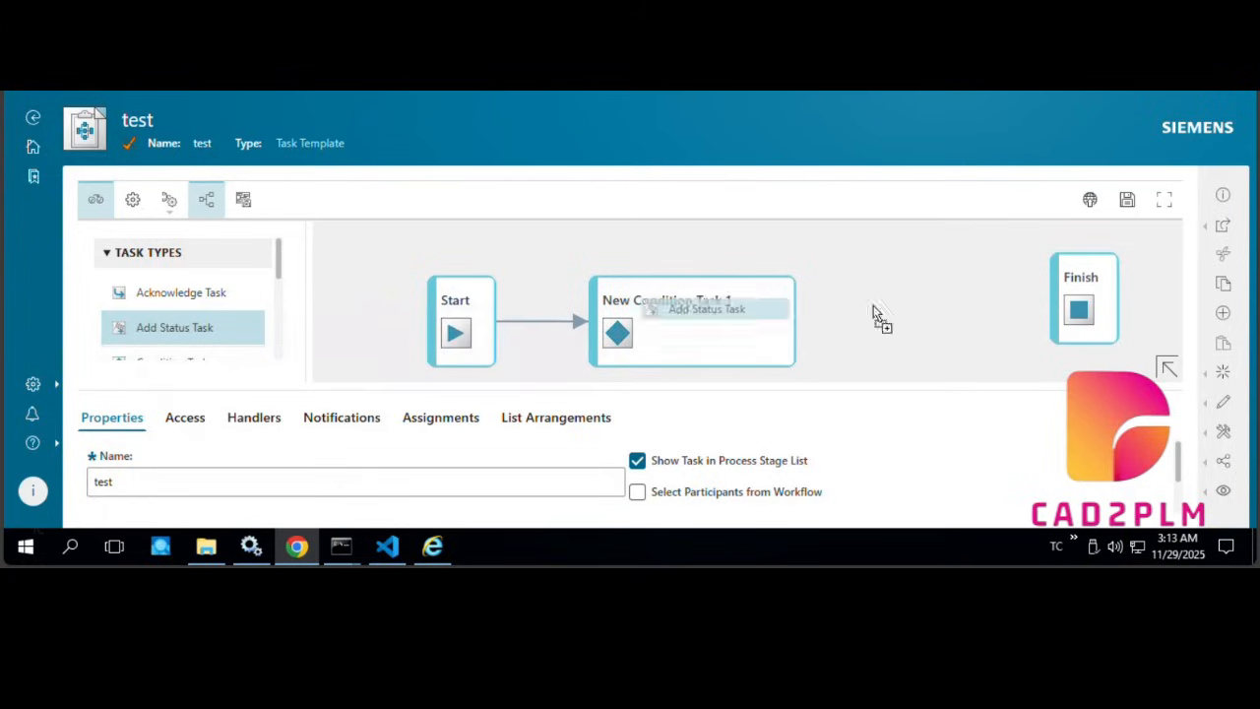
mouse_move(344, 359)
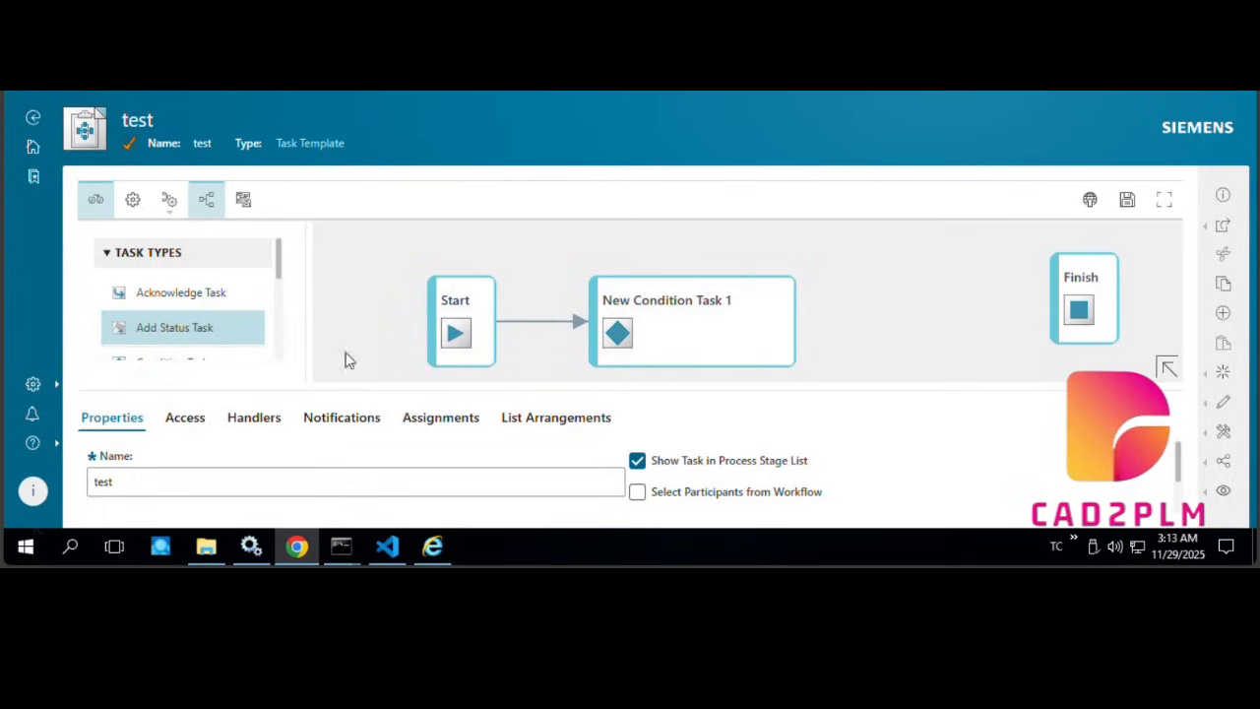
left_click_drag(173, 327, 922, 325)
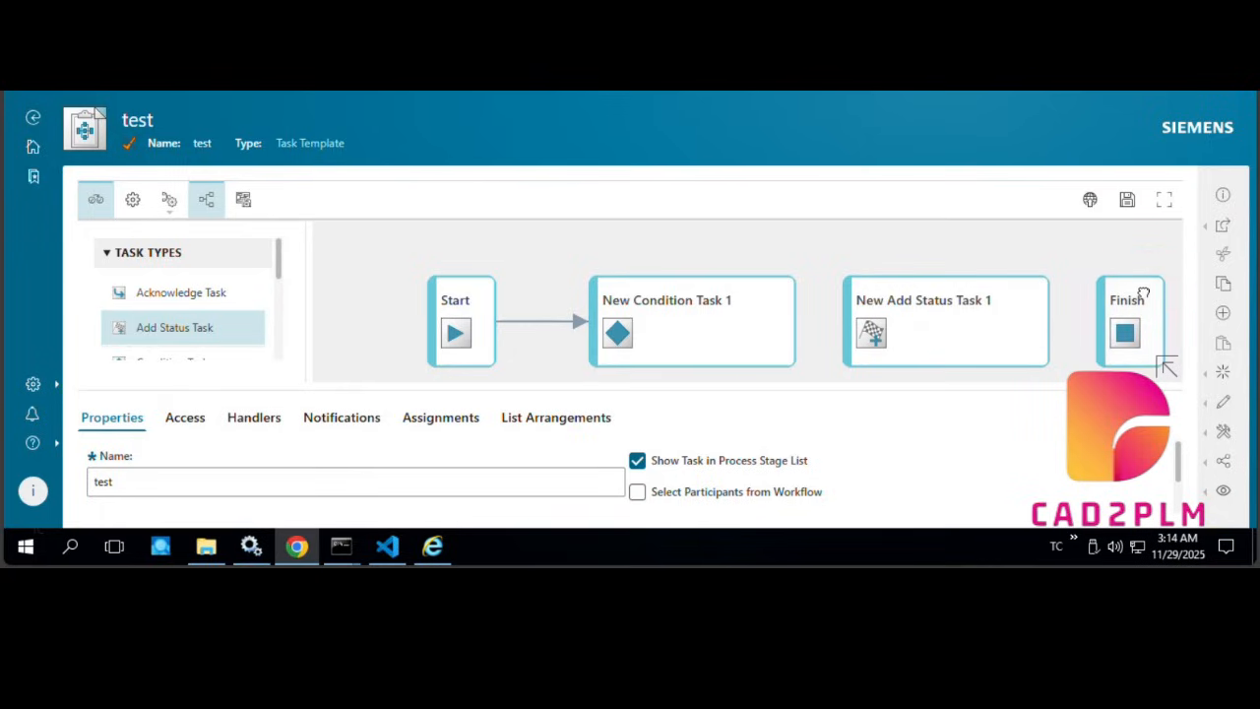
mouse_move(122, 410)
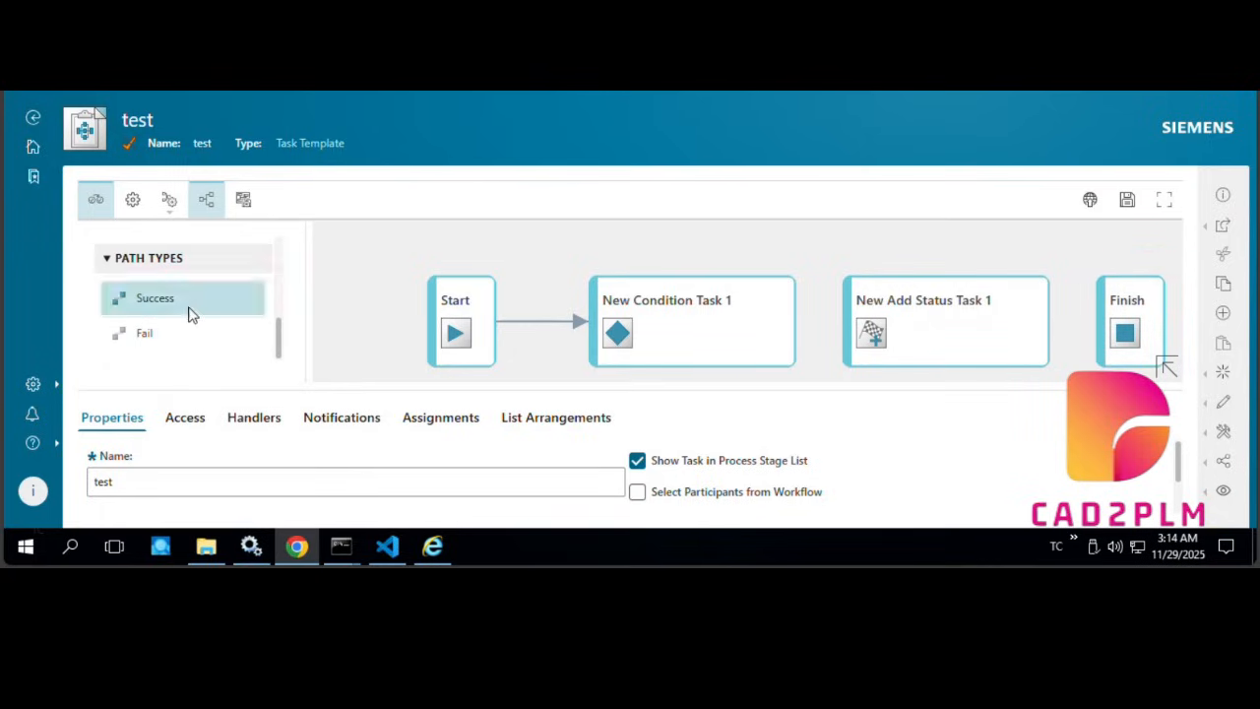
mouse_move(823, 319)
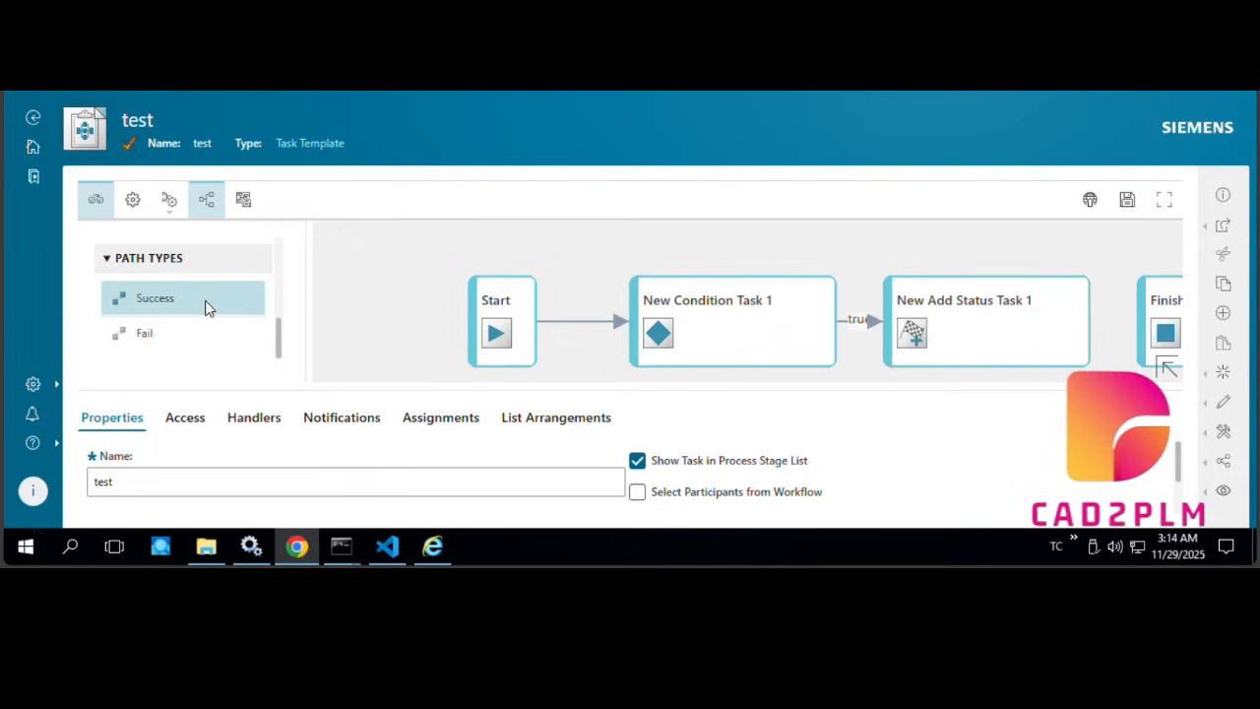
mouse_move(1087, 315)
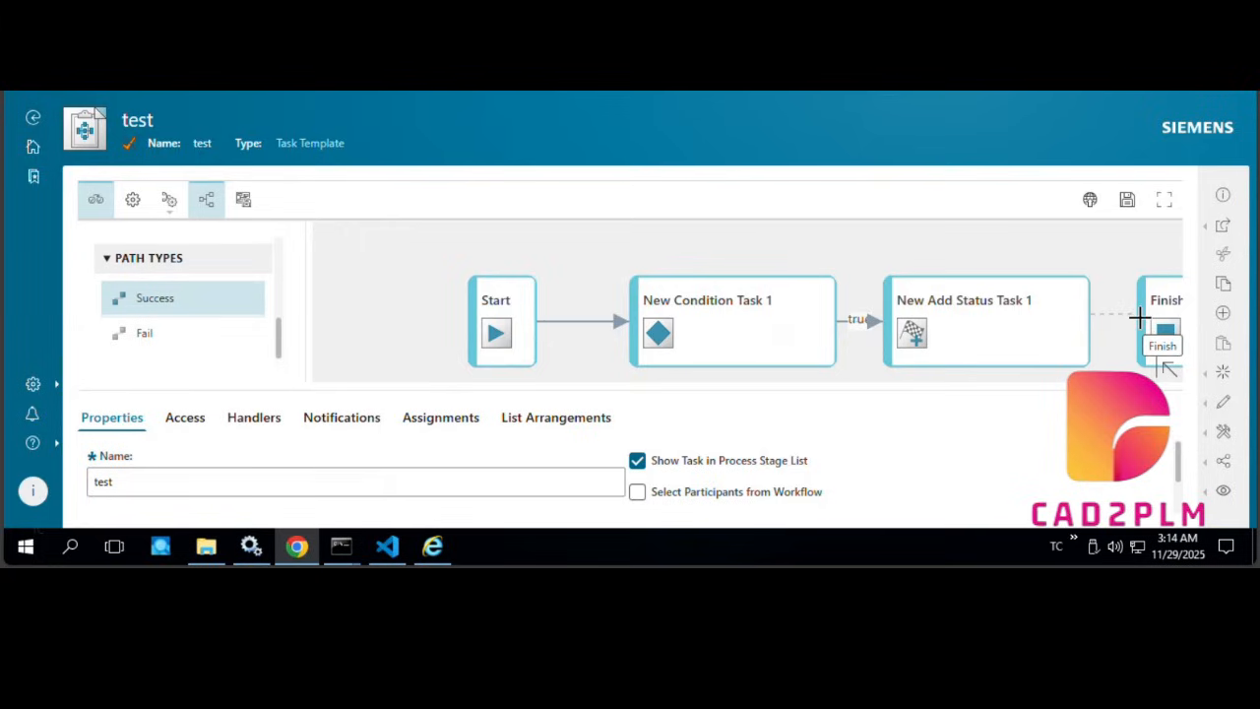
mouse_move(881, 266)
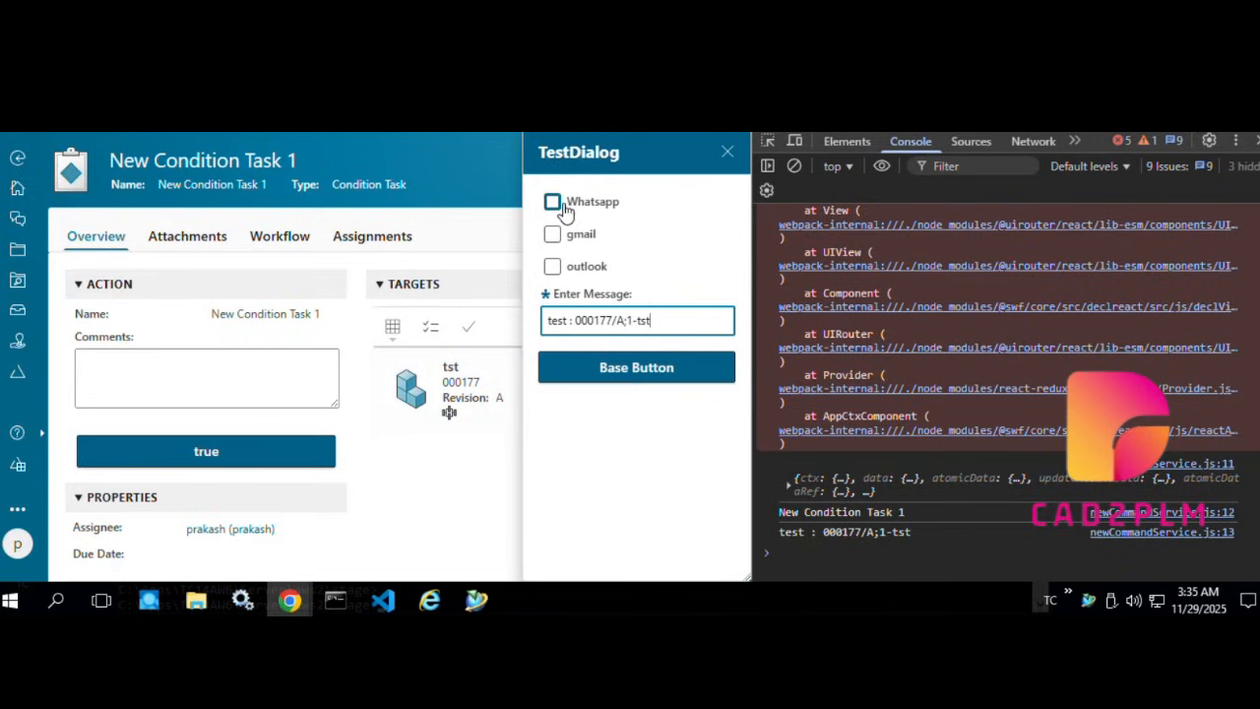
Step: In TestDialog, tick Whatsapp to reveal the number field, then untick it
left_click(552, 201)
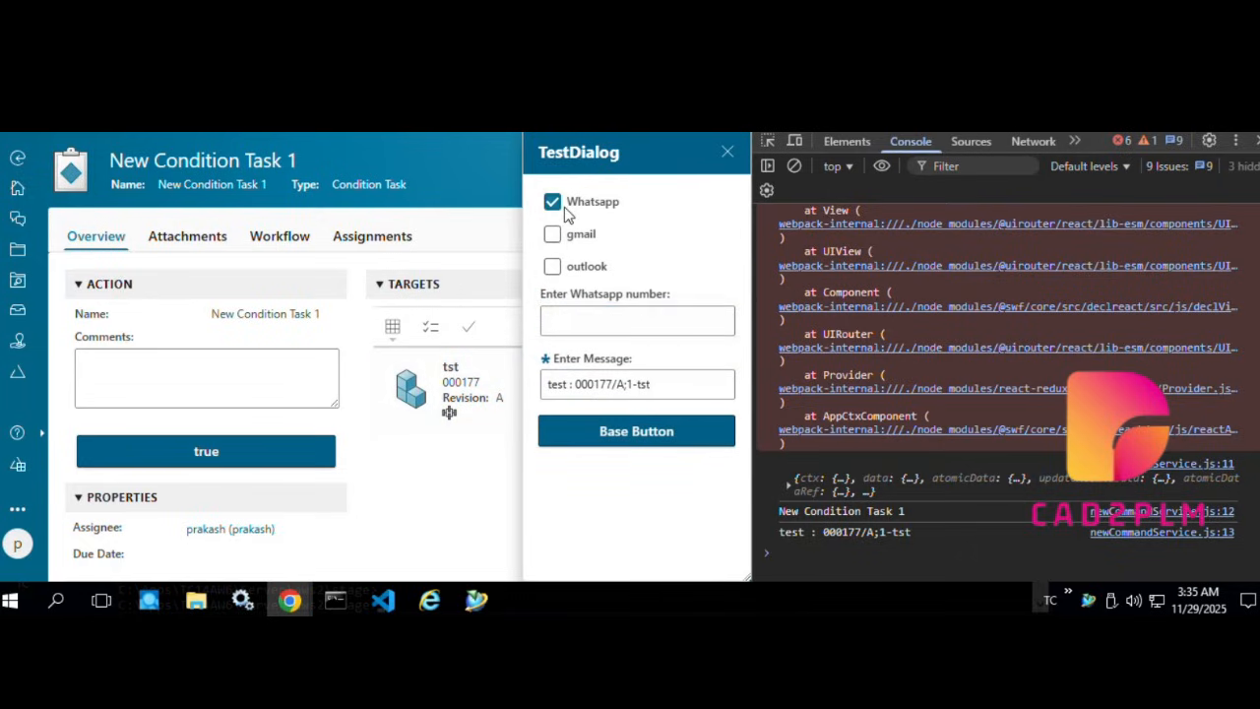
left_click(551, 201)
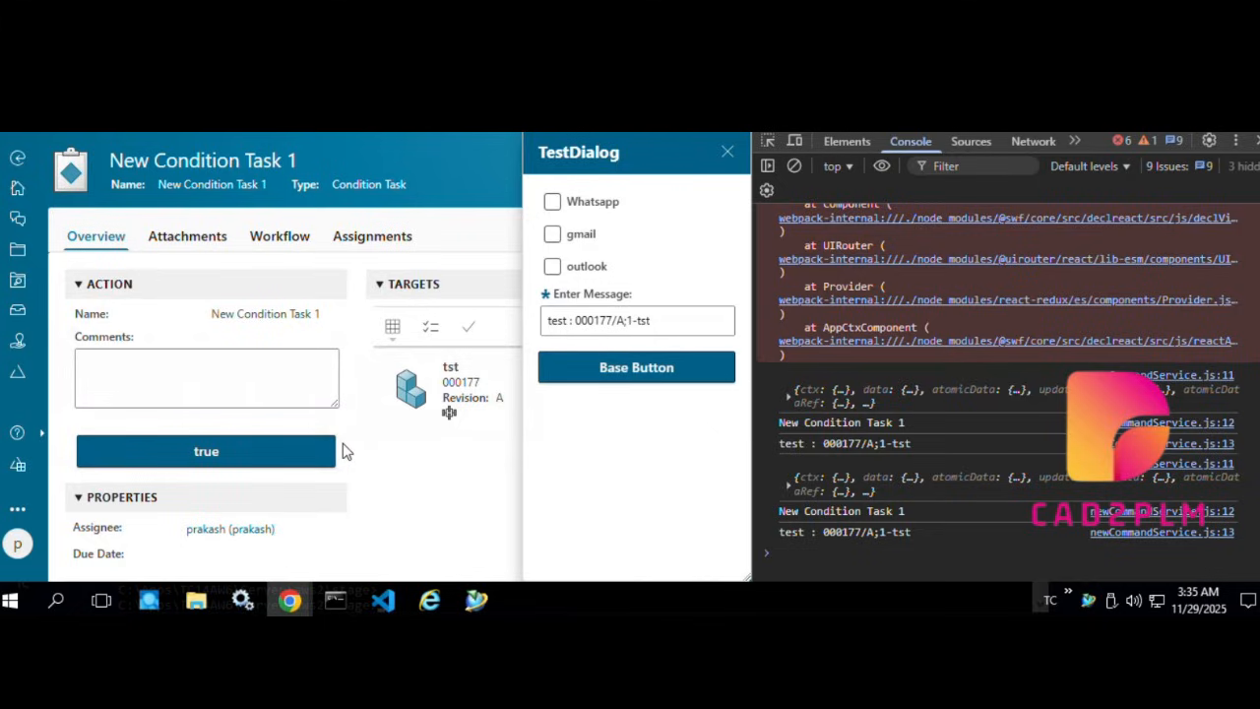
mouse_move(579, 452)
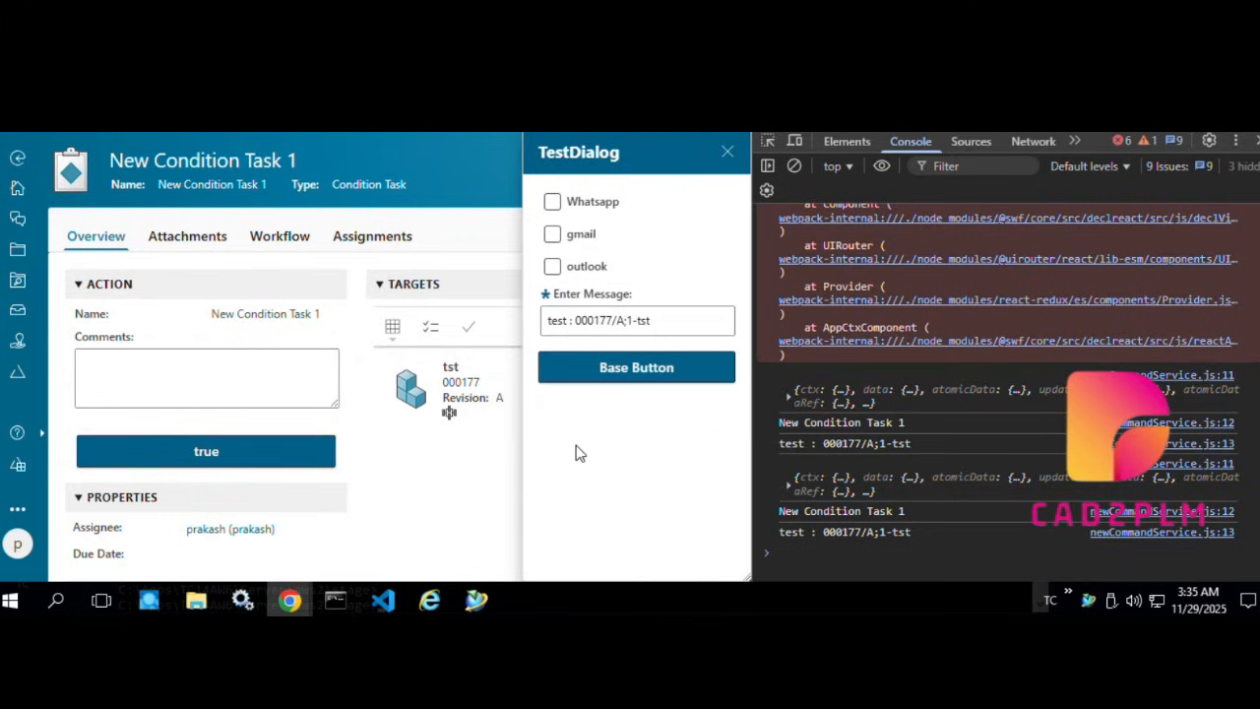
mouse_move(607, 413)
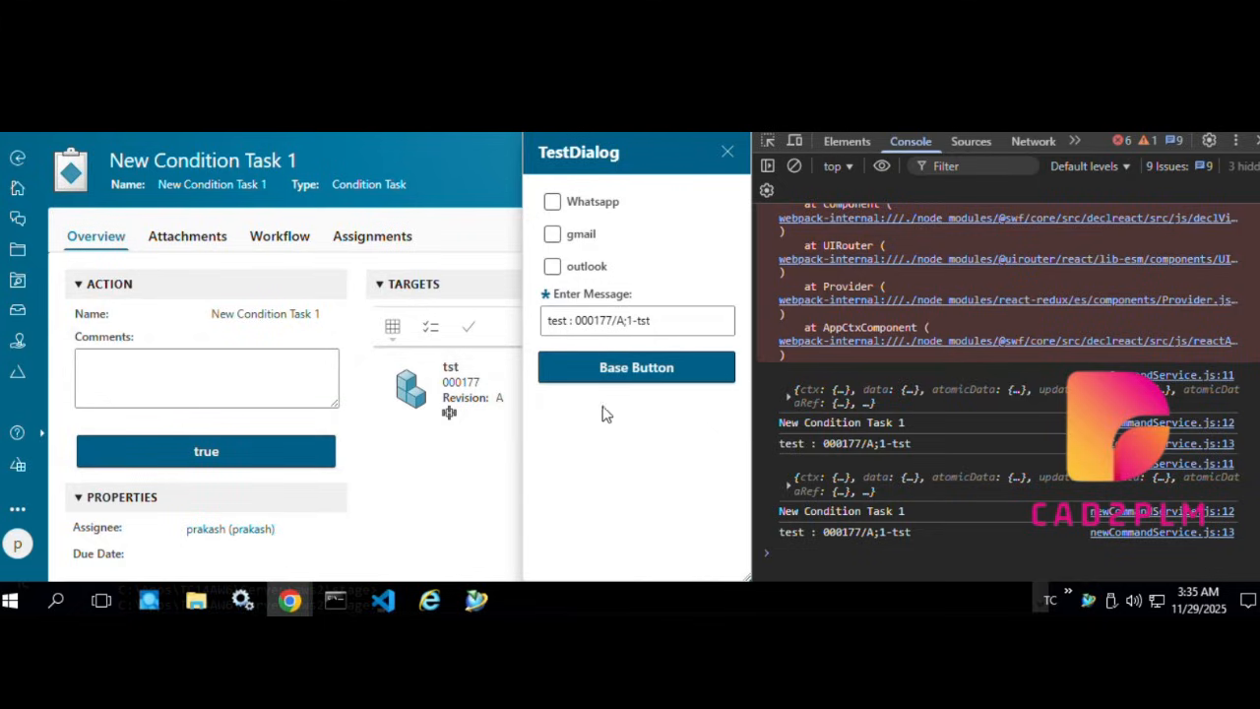
mouse_move(766, 522)
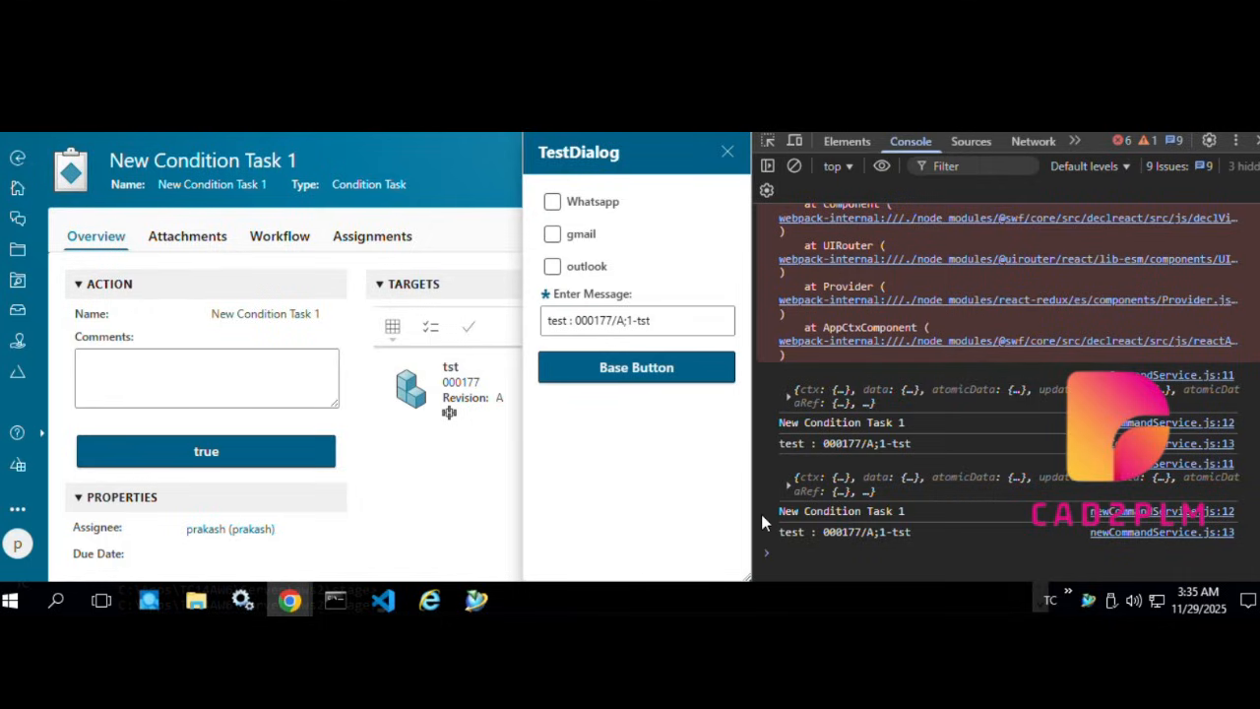
mouse_move(805, 539)
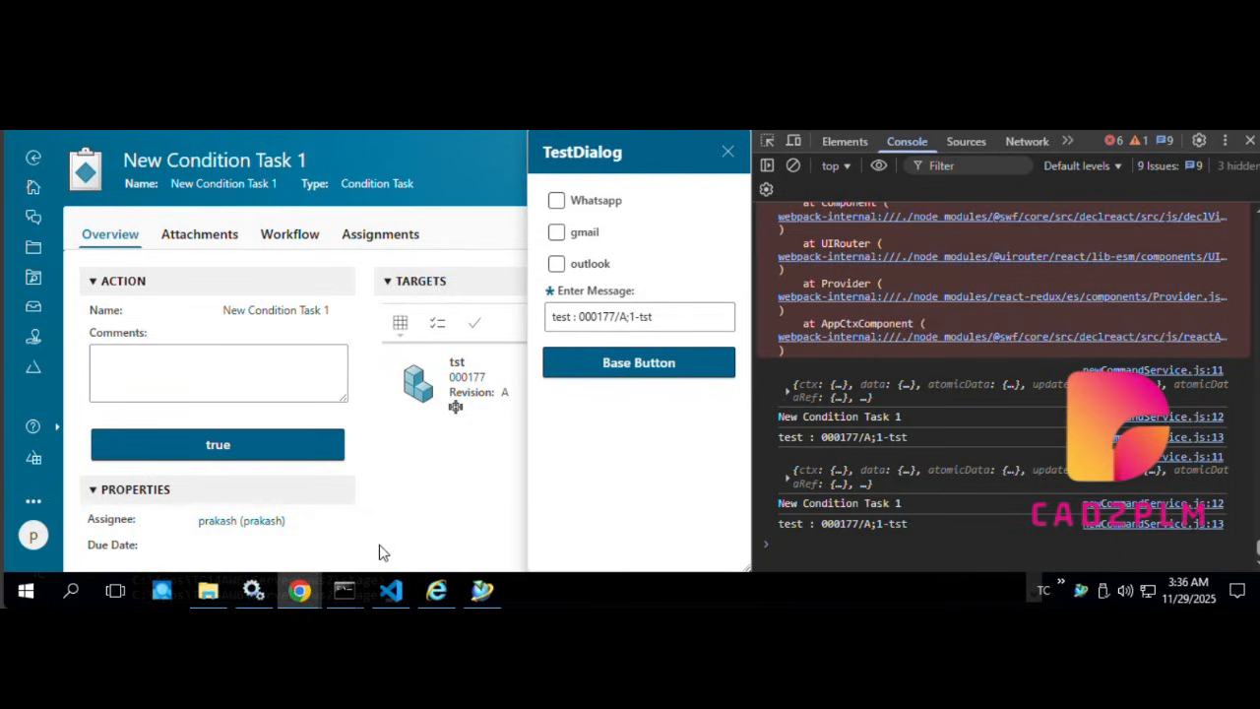
mouse_move(212, 342)
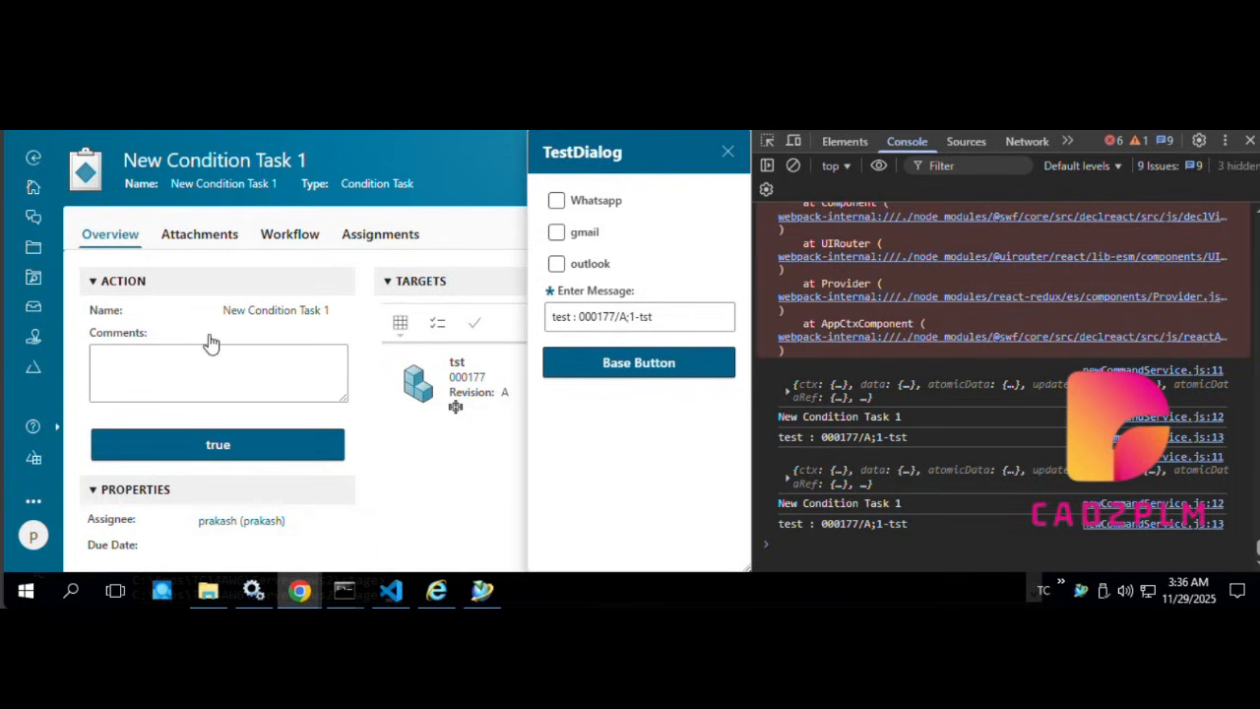
mouse_move(185, 339)
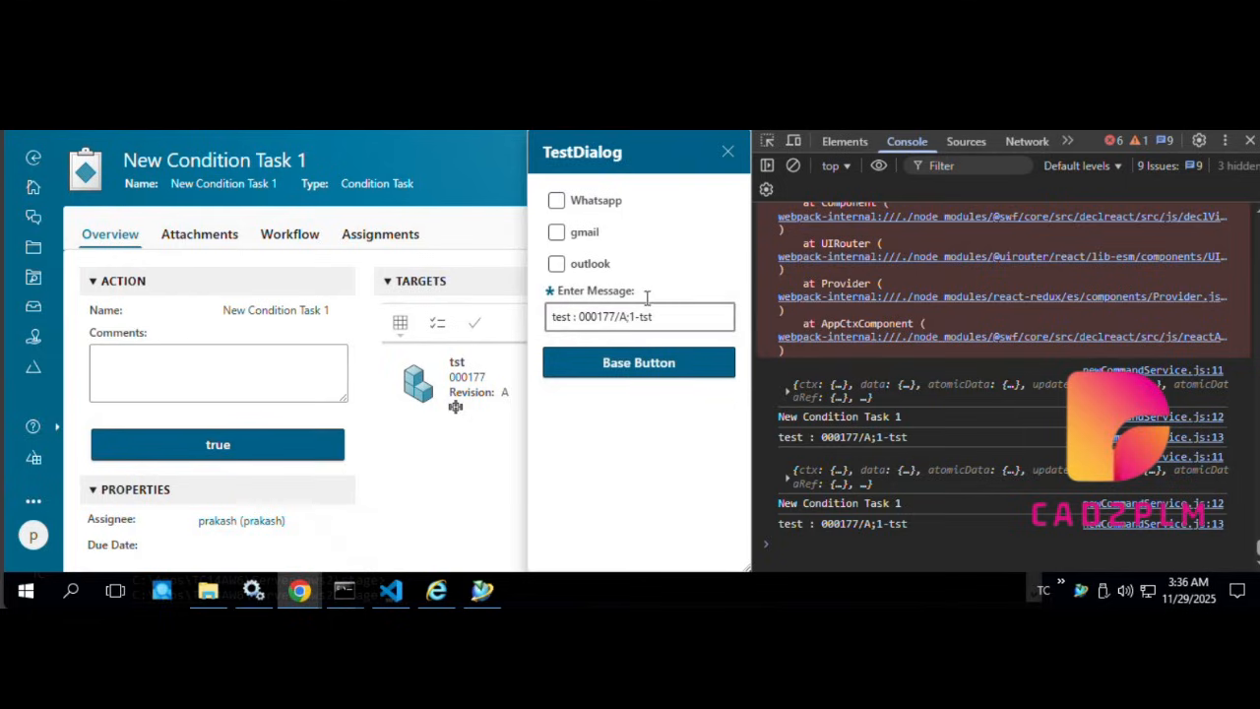
mouse_move(652, 305)
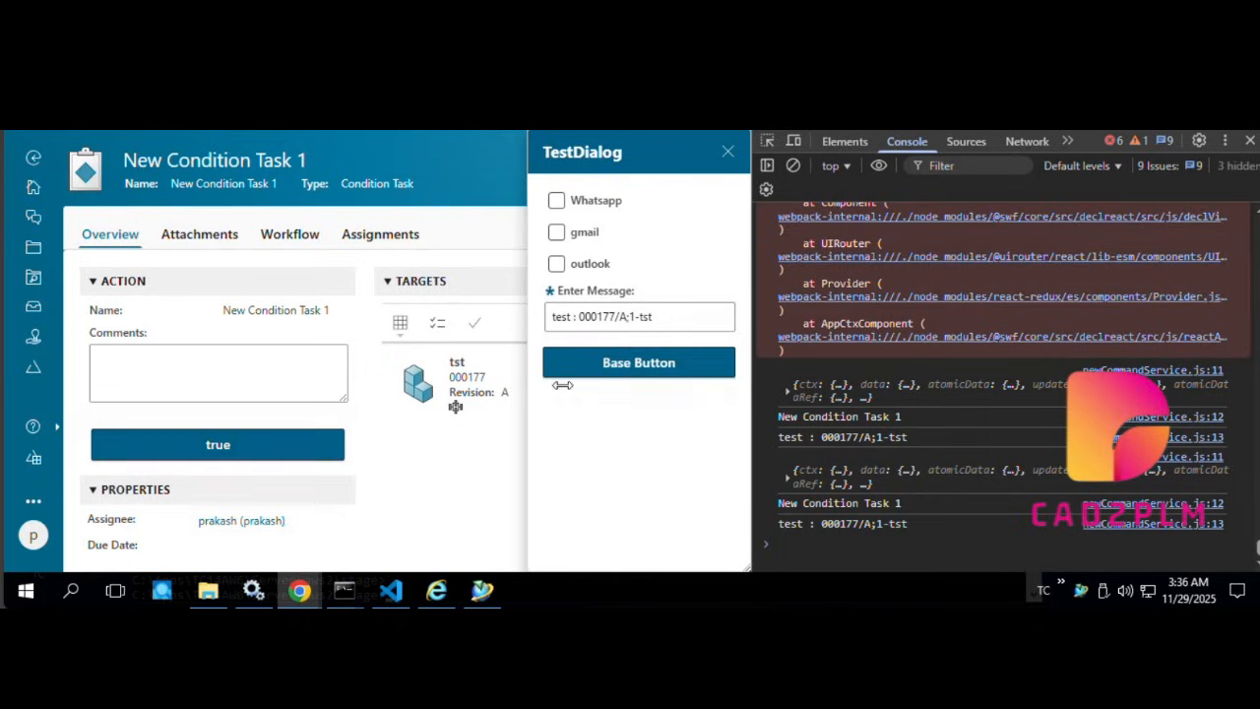
left_click(638, 315)
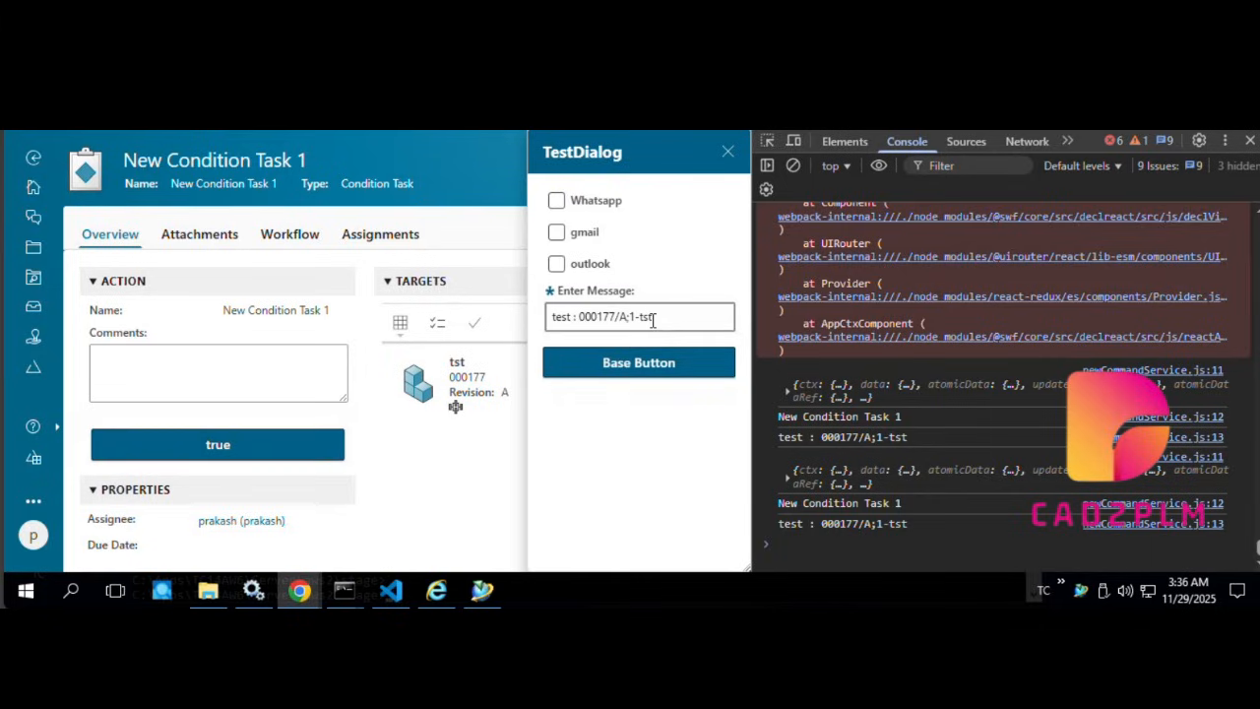
mouse_move(594, 294)
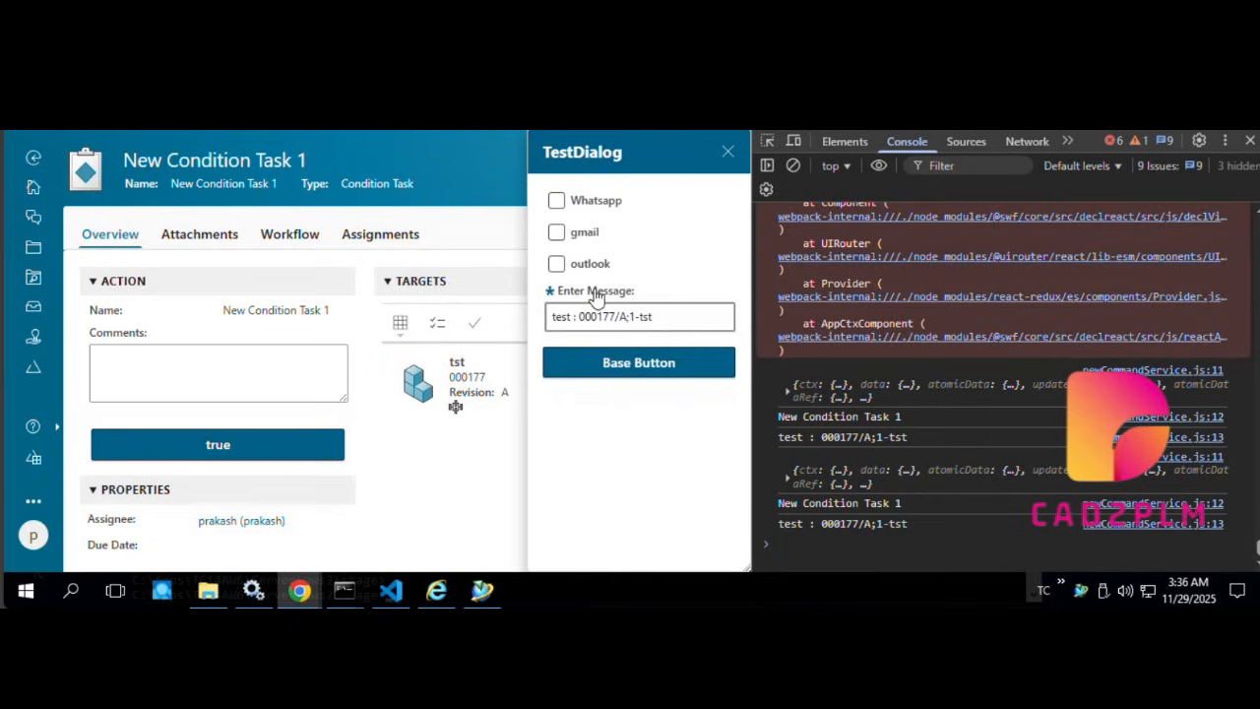